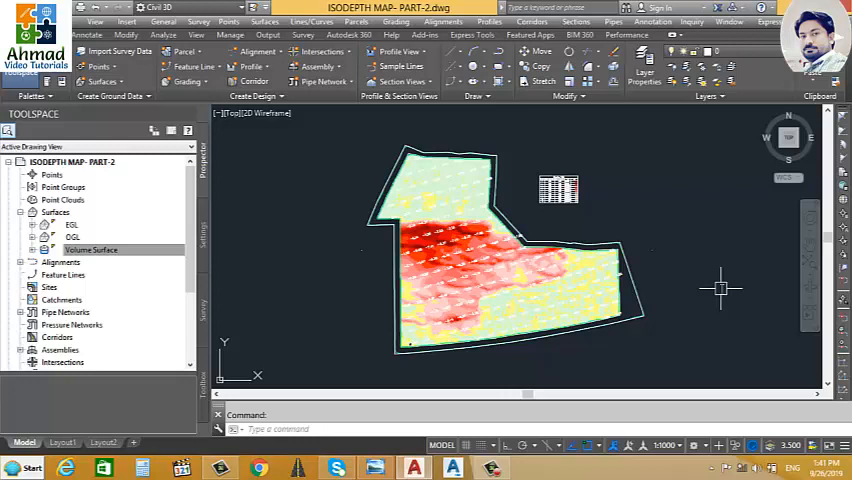
# Select Volume Surface in Prospector and bring up its context menu
pyautogui.click(91, 249)
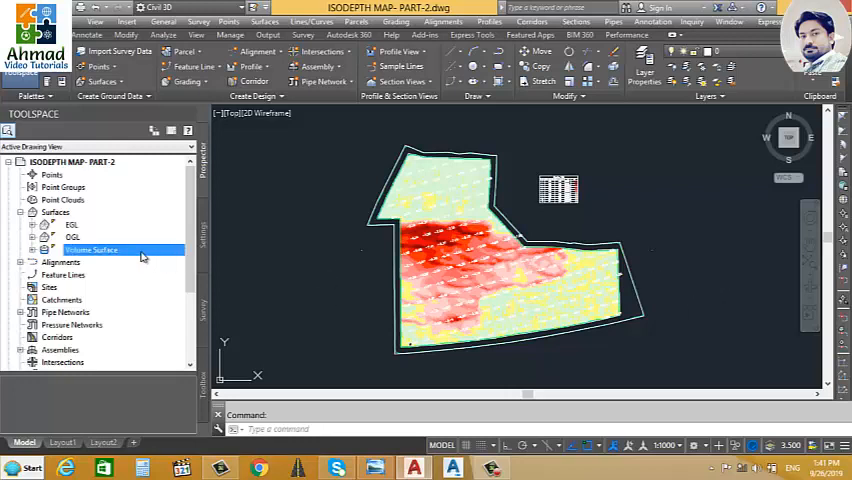
pyautogui.rightClick(90, 249)
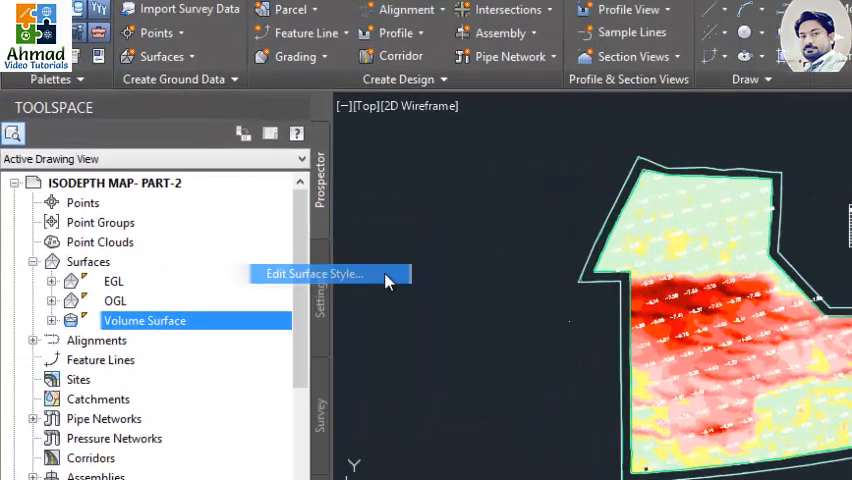
# Turn off Elevations display in the Volume Surface style, leaving only value labels
pyautogui.click(314, 273)
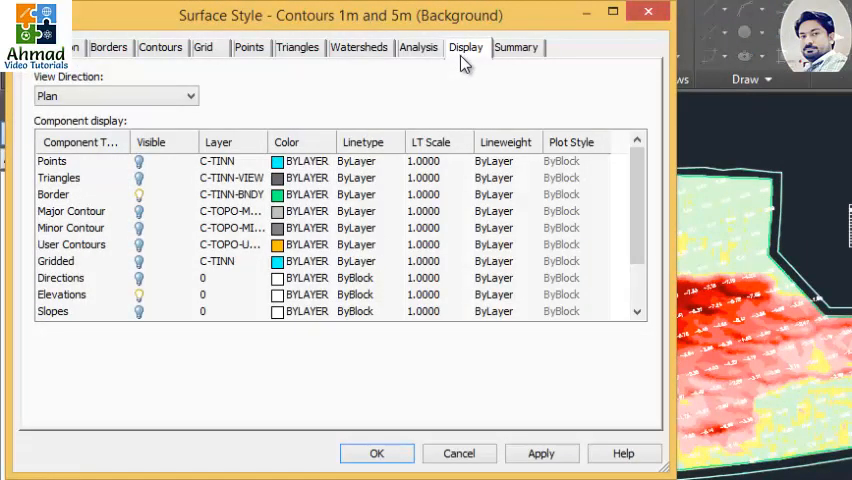
pyautogui.moveTo(126, 192)
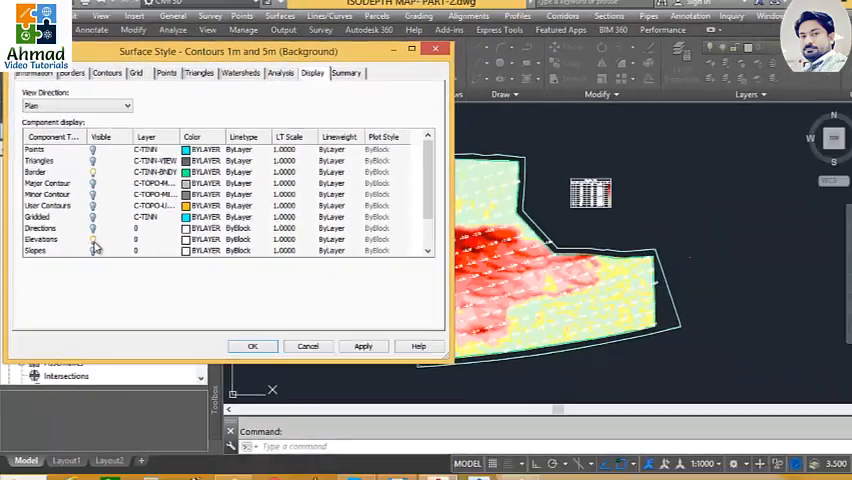
pyautogui.click(40, 236)
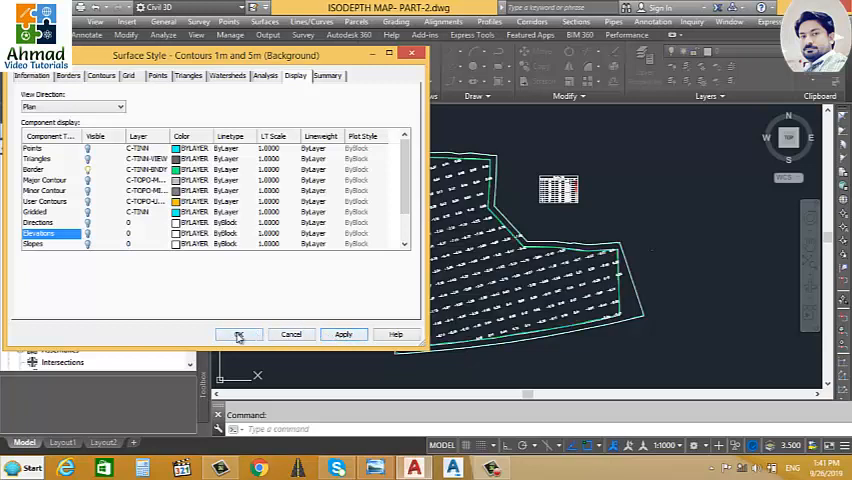
pyautogui.click(238, 334)
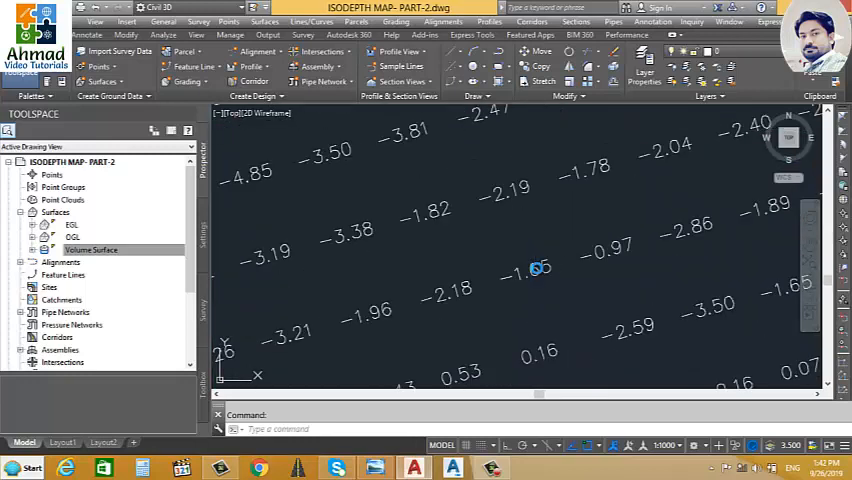
# Select all surface value labels with Select Similar and delete them
pyautogui.rightClick(535, 270)
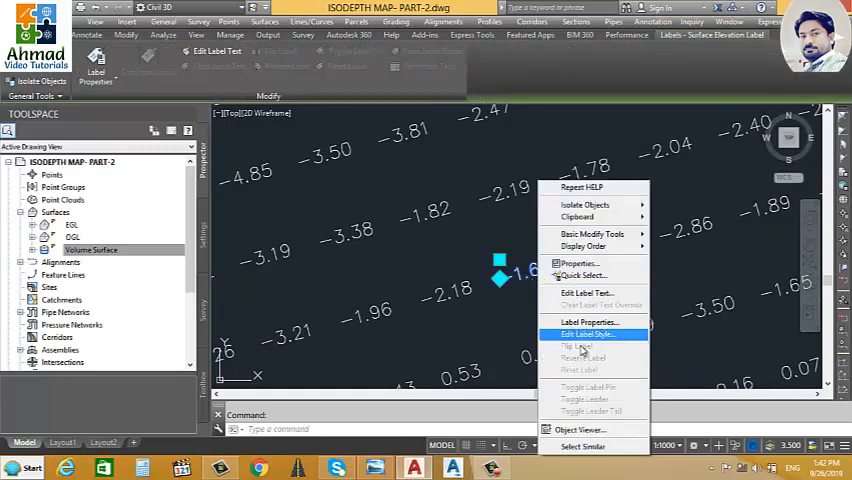
pyautogui.moveTo(588, 444)
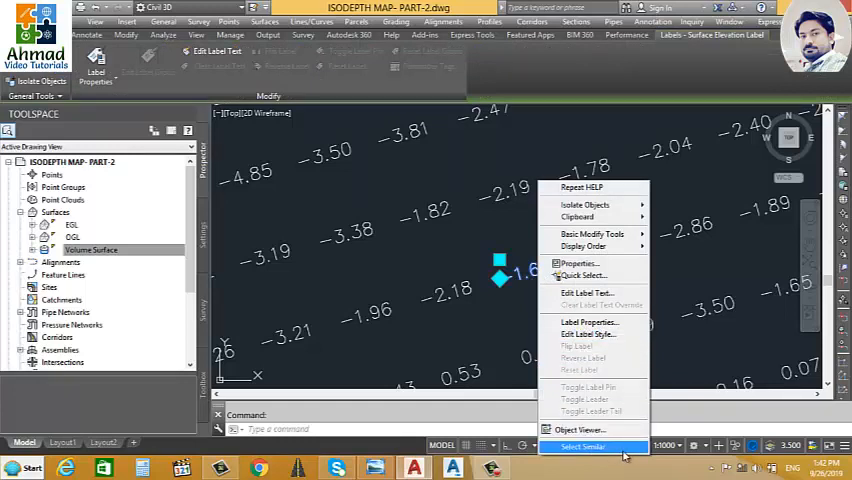
pyautogui.click(586, 447)
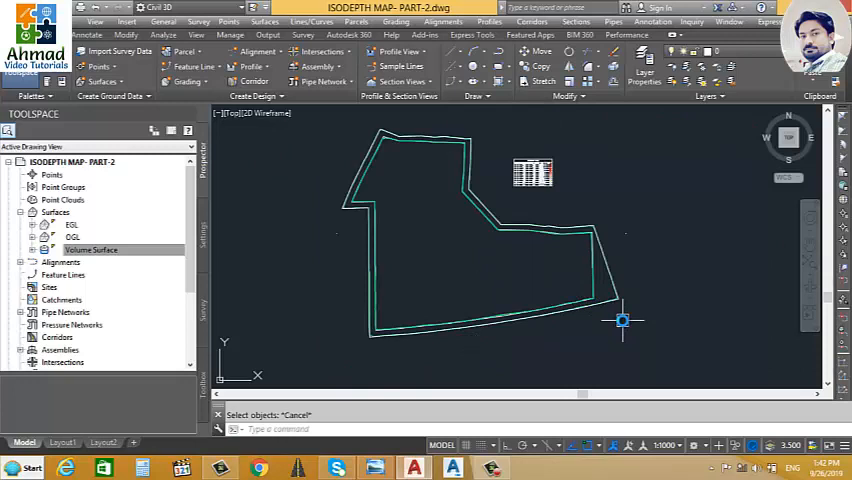
# Draw a horizontal polyline (PL) from the site's left edge past its right edge
pyautogui.write('pl')
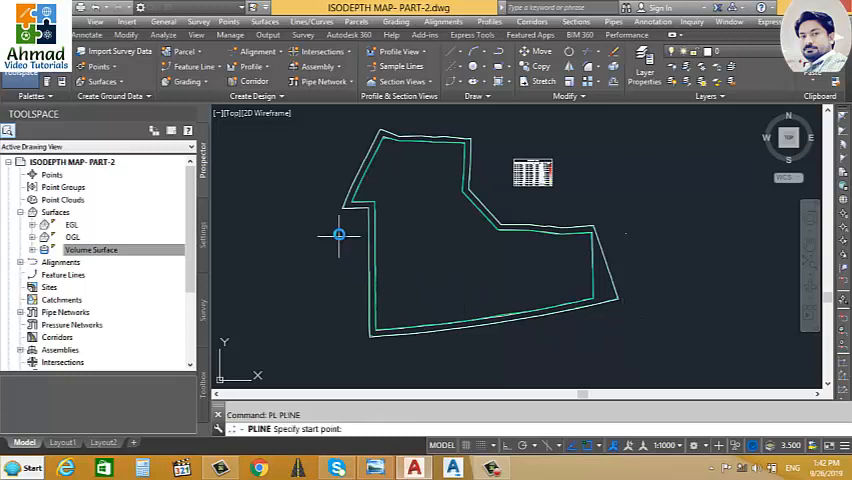
pyautogui.rightClick(340, 237)
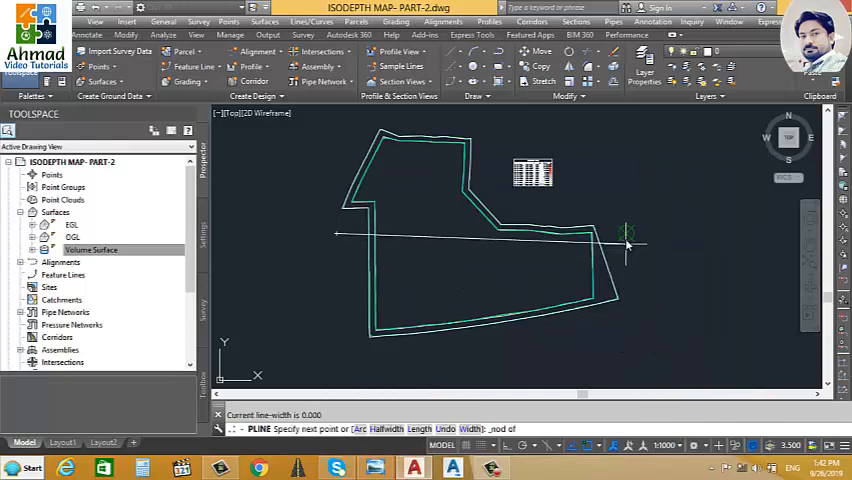
pyautogui.click(349, 248)
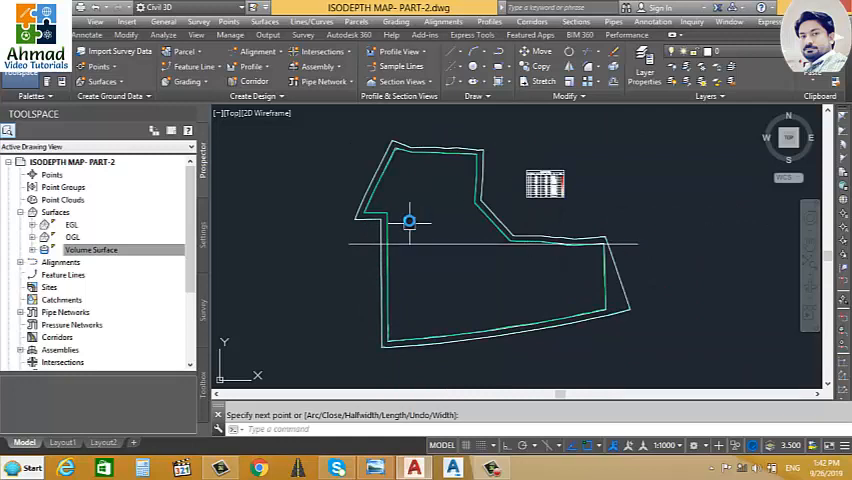
pyautogui.moveTo(457, 308)
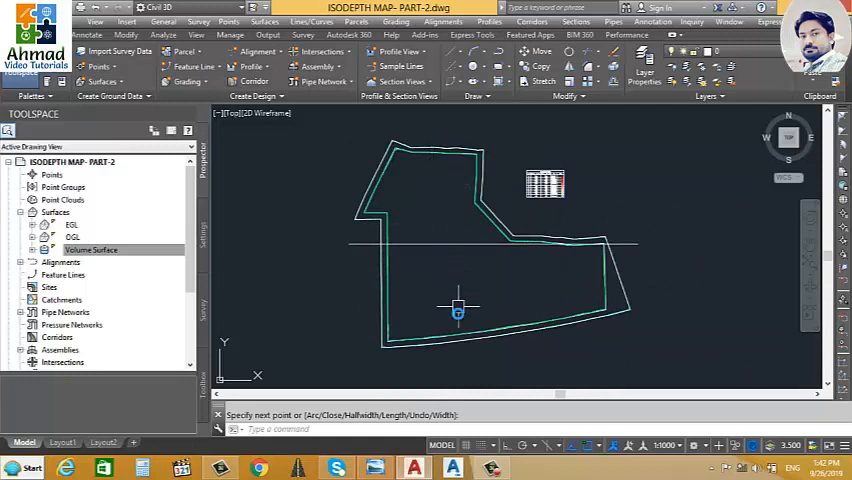
pyautogui.moveTo(441, 232)
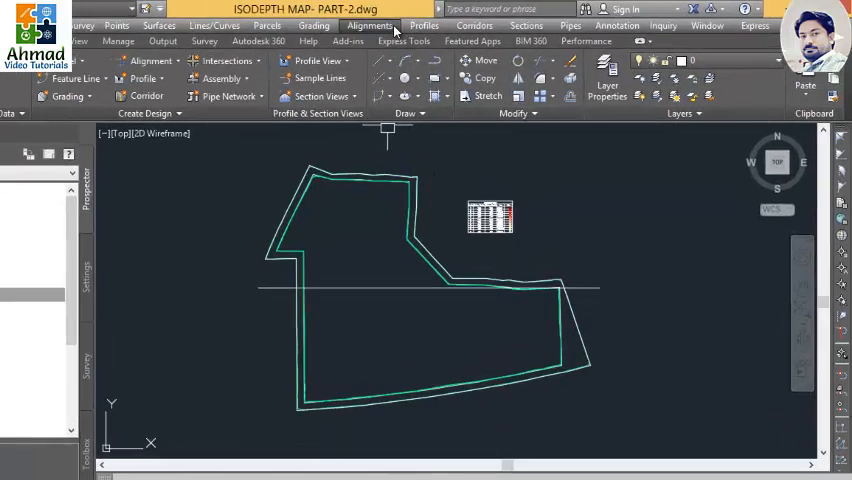
# Start Create Alignment from Polyline from the Alignments menu
pyautogui.click(370, 25)
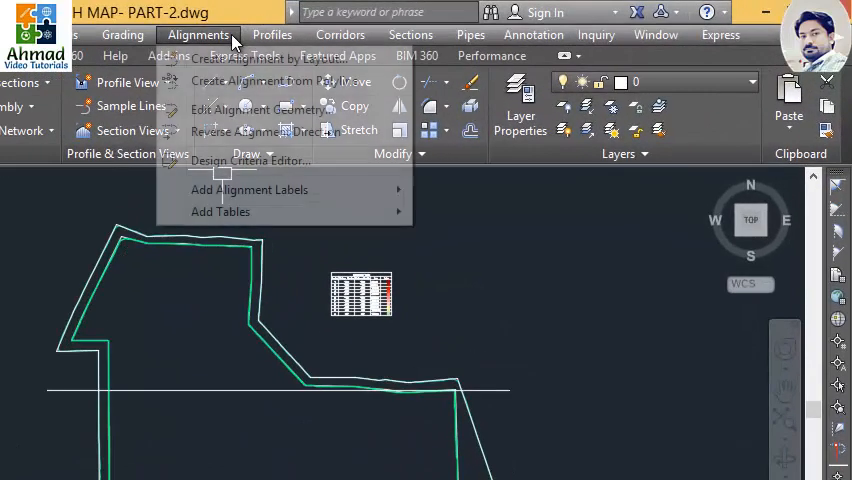
pyautogui.moveTo(378, 64)
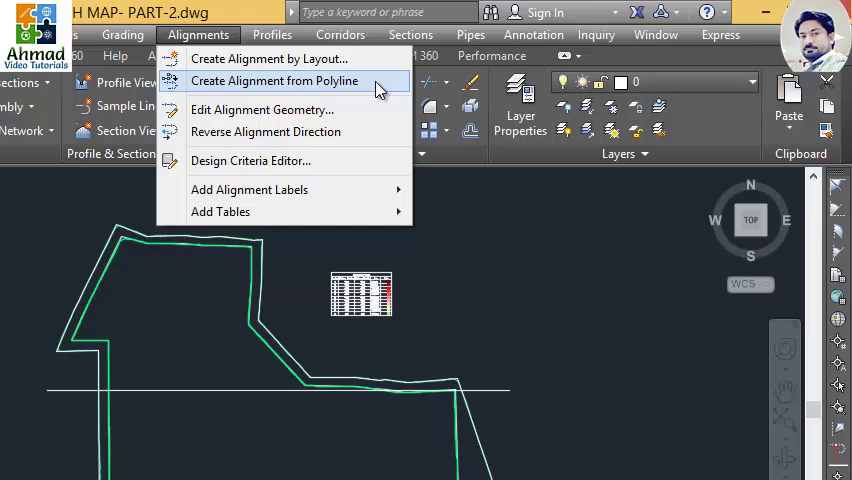
pyautogui.click(275, 80)
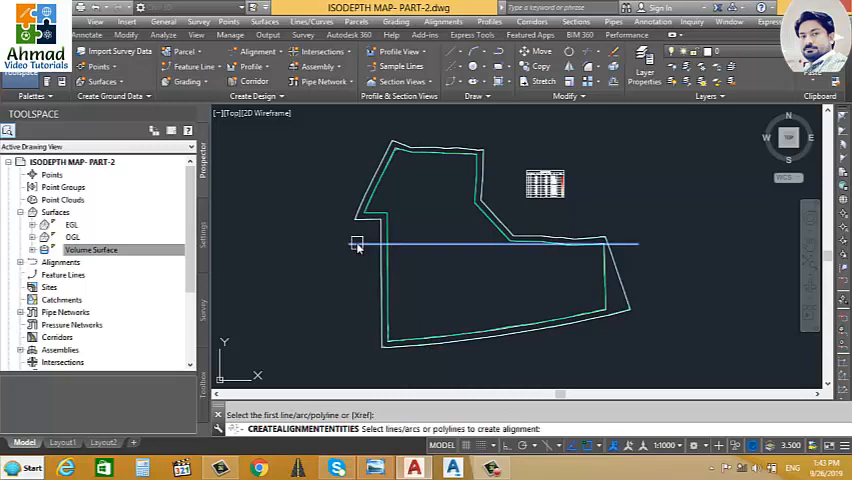
pyautogui.click(357, 245)
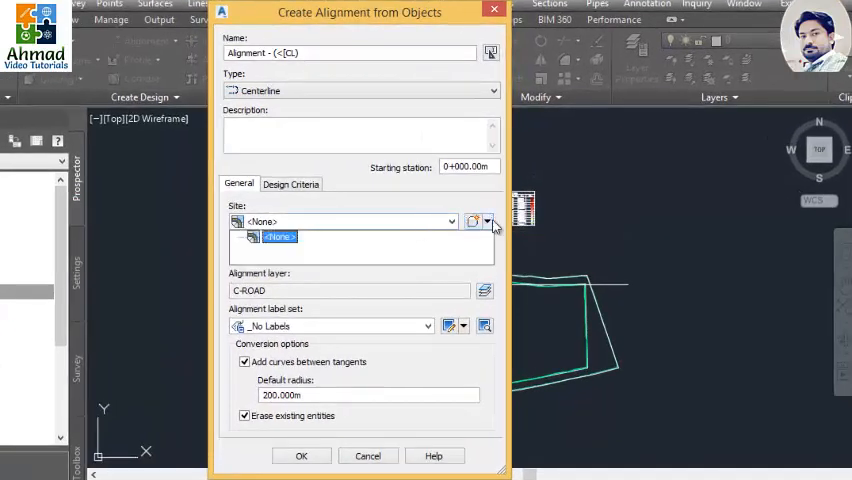
# Create a new site named EARTHWORK for the alignment
pyautogui.click(487, 221)
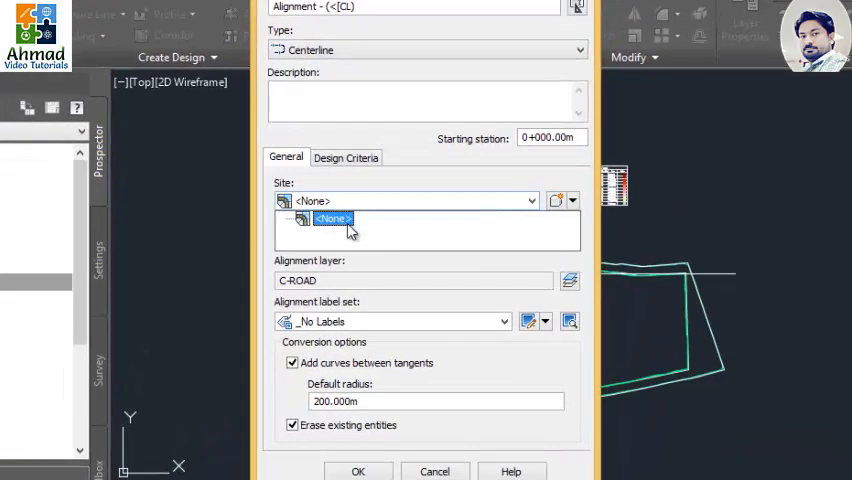
pyautogui.click(572, 201)
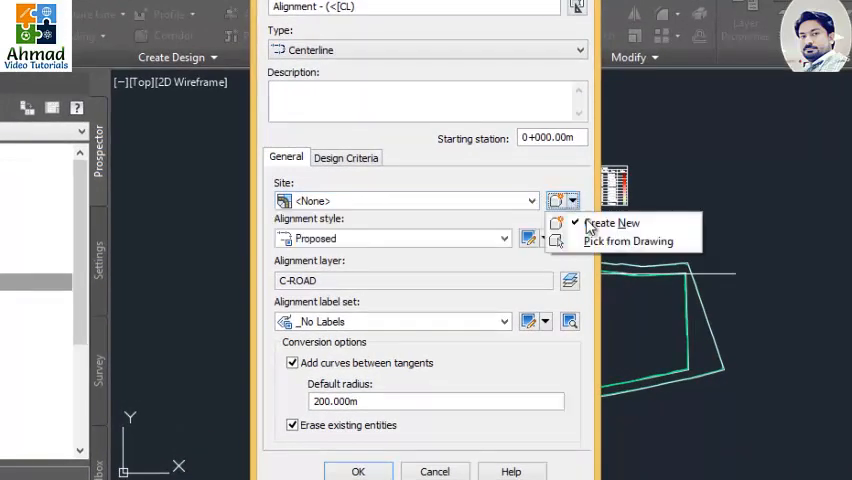
pyautogui.click(611, 223)
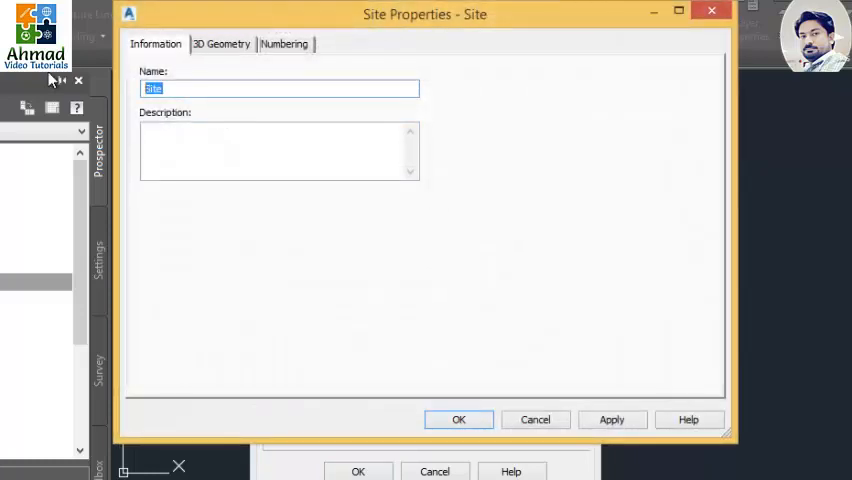
pyautogui.write('e')
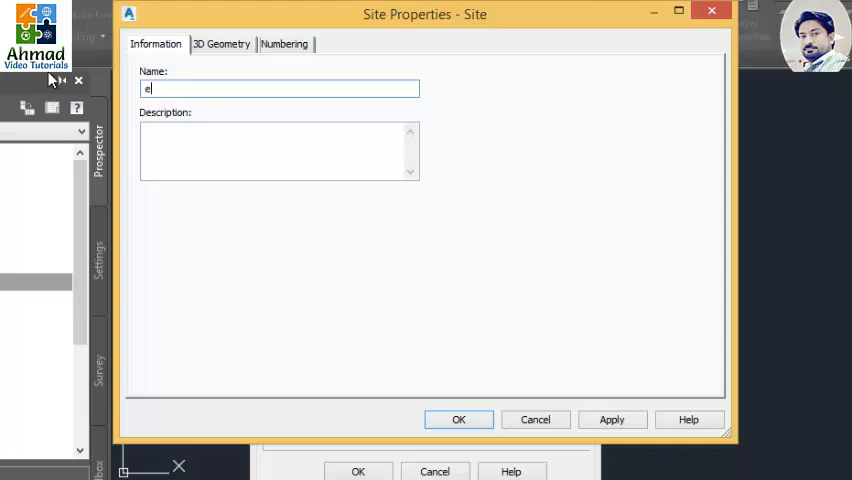
pyautogui.write('ARTHWOR')
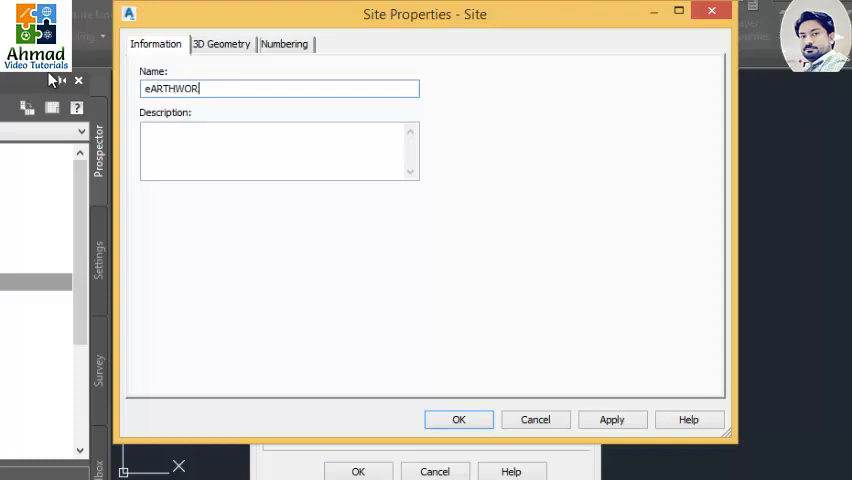
pyautogui.write('K')
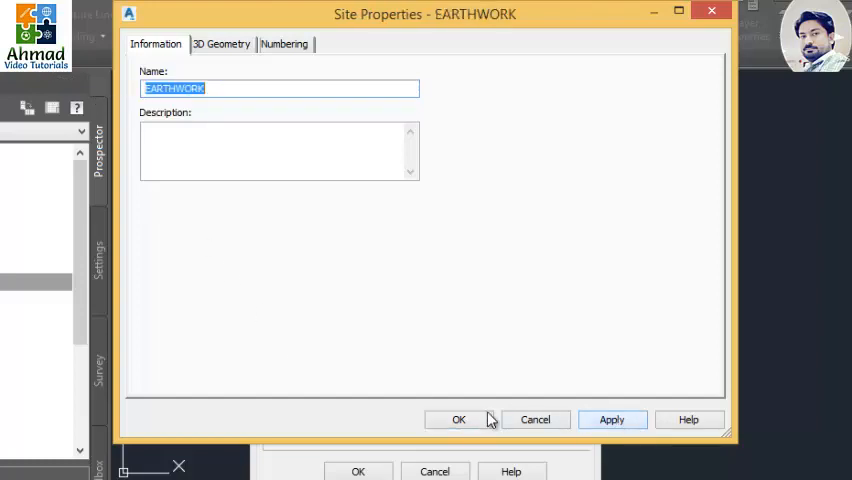
pyautogui.click(455, 419)
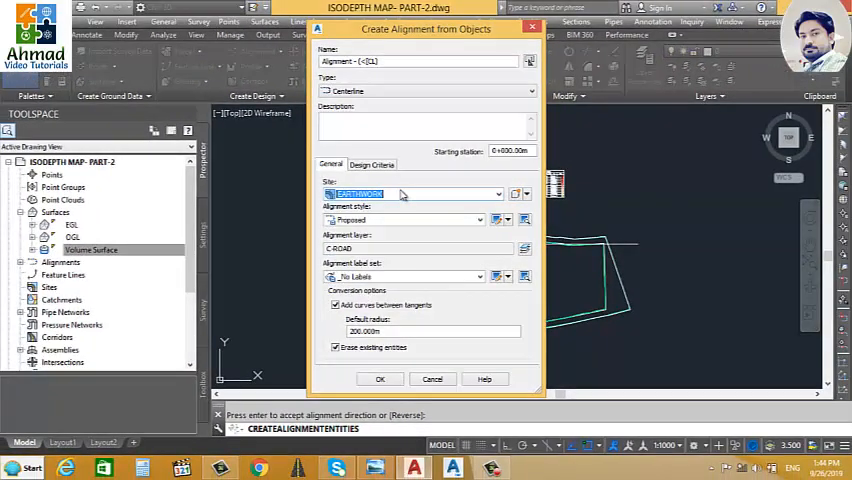
pyautogui.moveTo(415, 195)
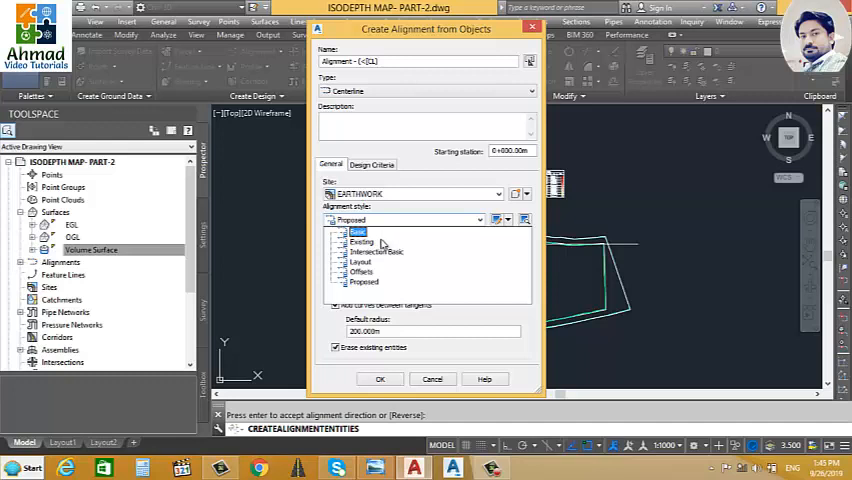
pyautogui.click(379, 251)
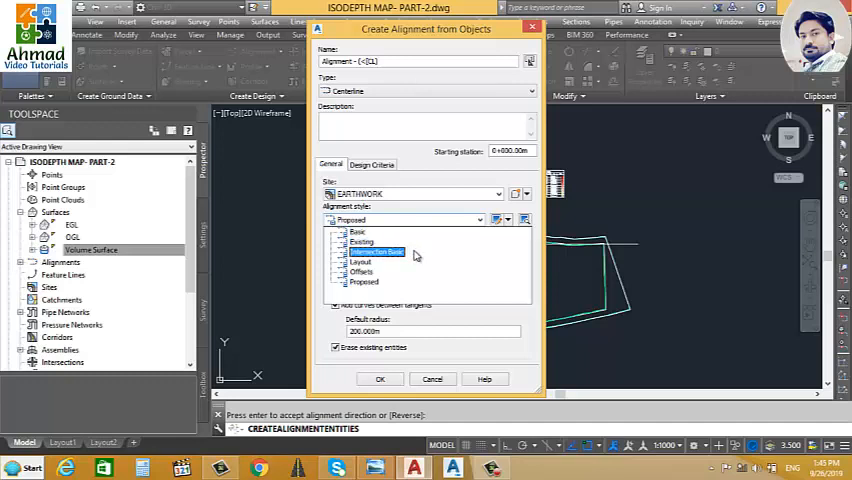
pyautogui.click(360, 262)
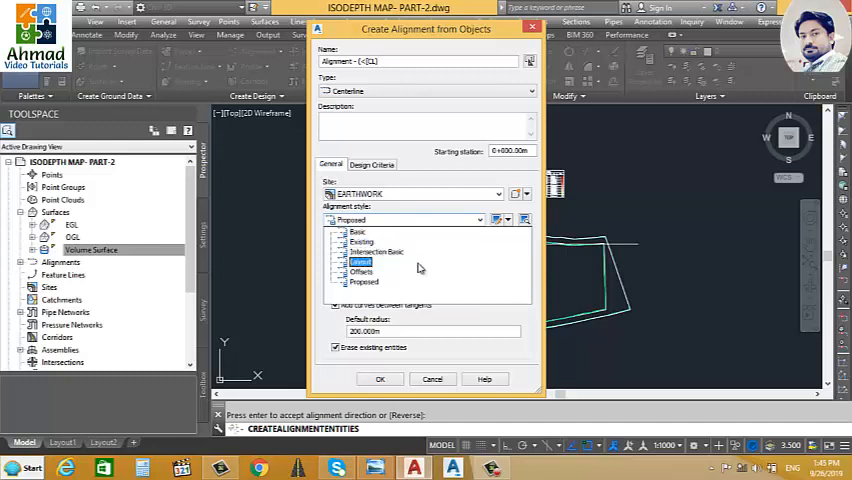
pyautogui.click(364, 282)
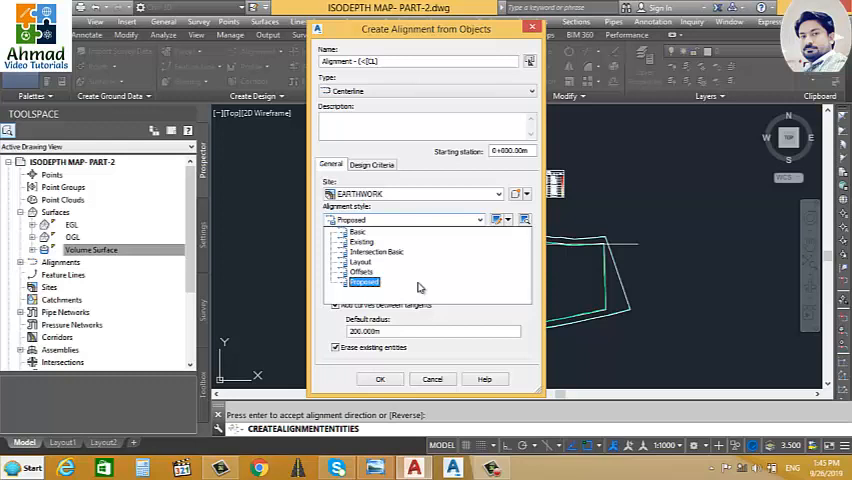
pyautogui.moveTo(383, 292)
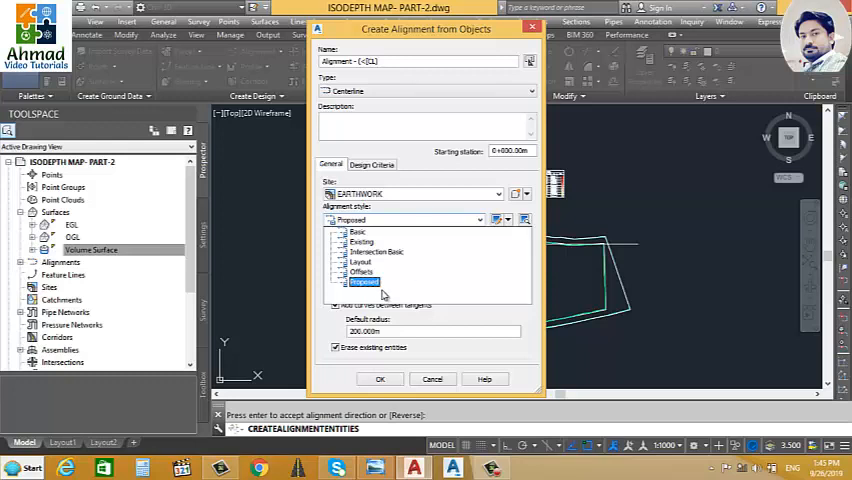
pyautogui.click(362, 282)
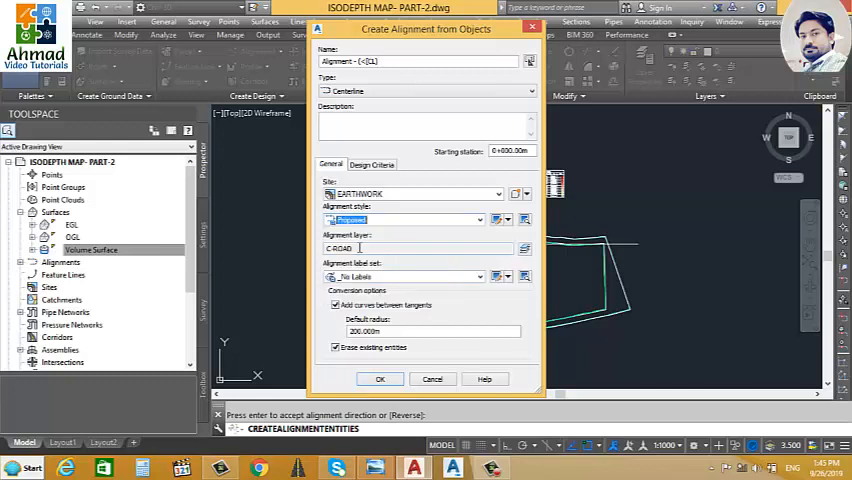
pyautogui.moveTo(355, 248)
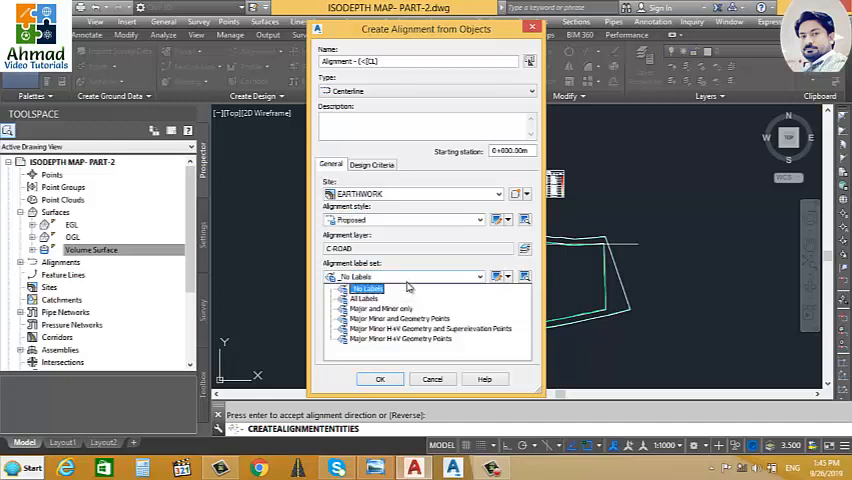
pyautogui.moveTo(411, 296)
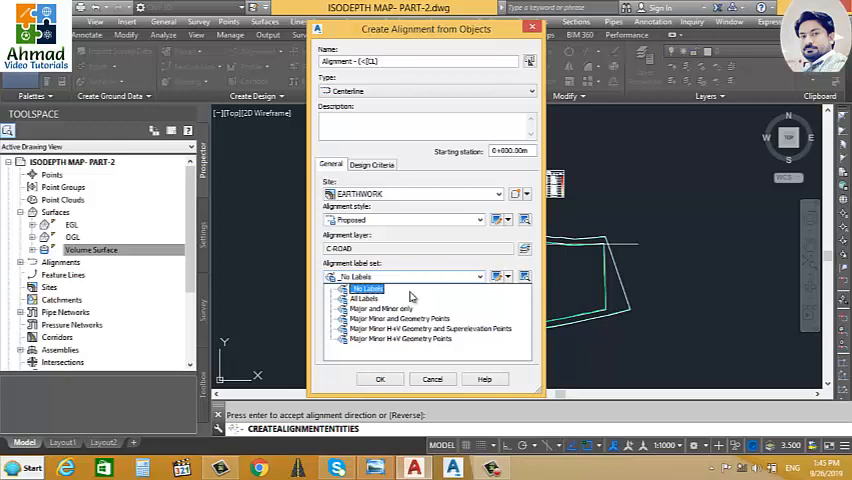
# Change the alignment label set from No Labels to All Labels
pyautogui.click(364, 298)
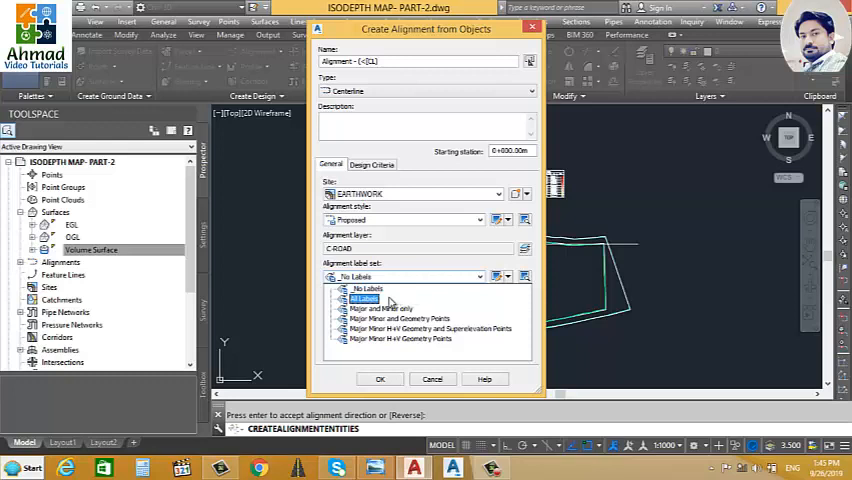
pyautogui.click(363, 298)
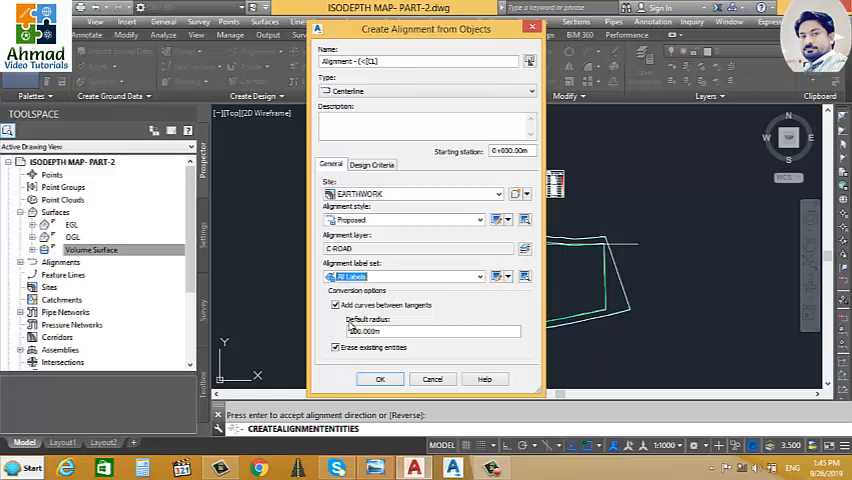
pyautogui.click(435, 330)
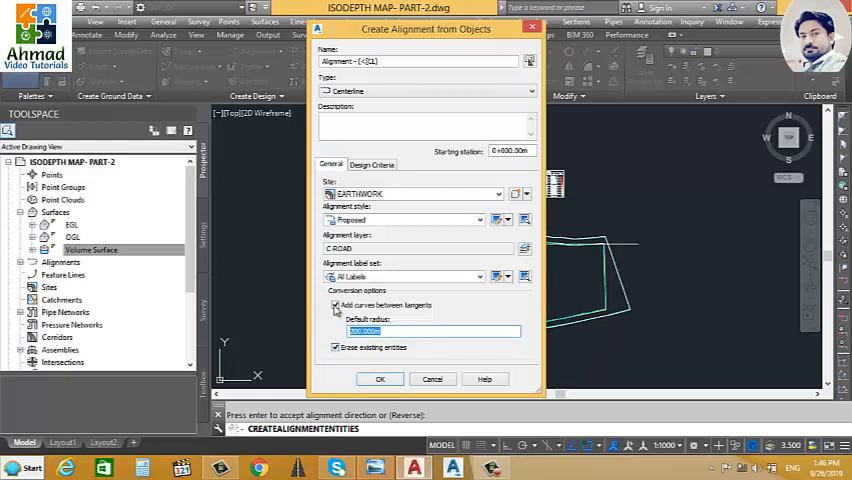
# Create the alignment without curves between tangents, keeping the original polyline
pyautogui.click(334, 305)
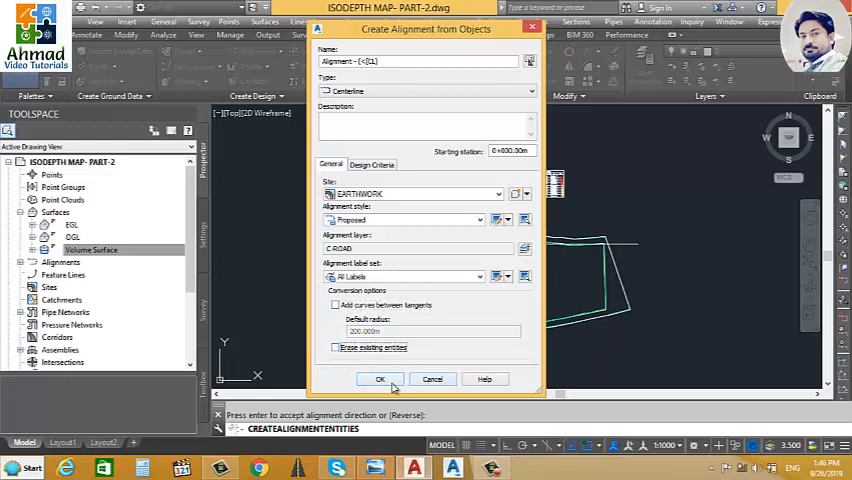
pyautogui.click(380, 379)
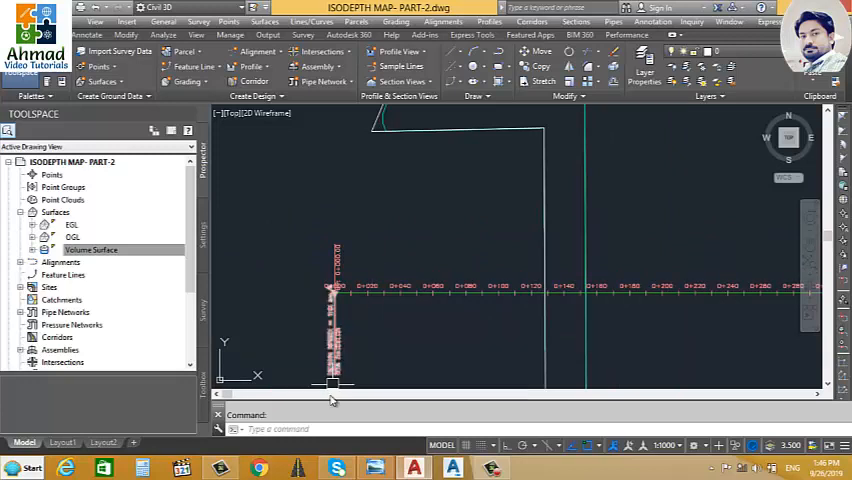
pyautogui.moveTo(333, 390); pyautogui.dragTo(350, 363)
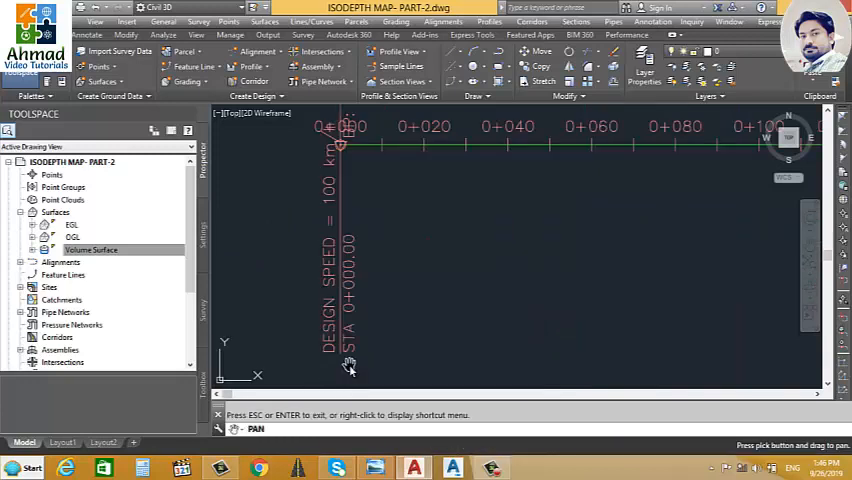
pyautogui.moveTo(348, 365); pyautogui.dragTo(366, 352)
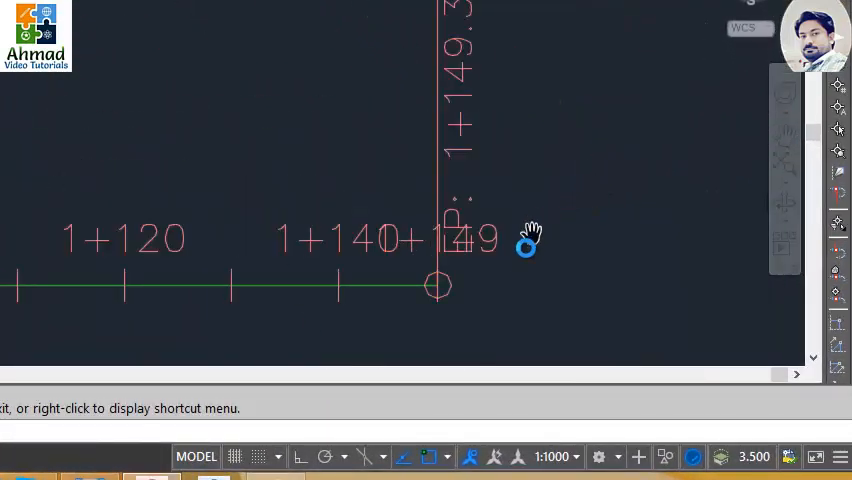
pyautogui.moveTo(521, 272)
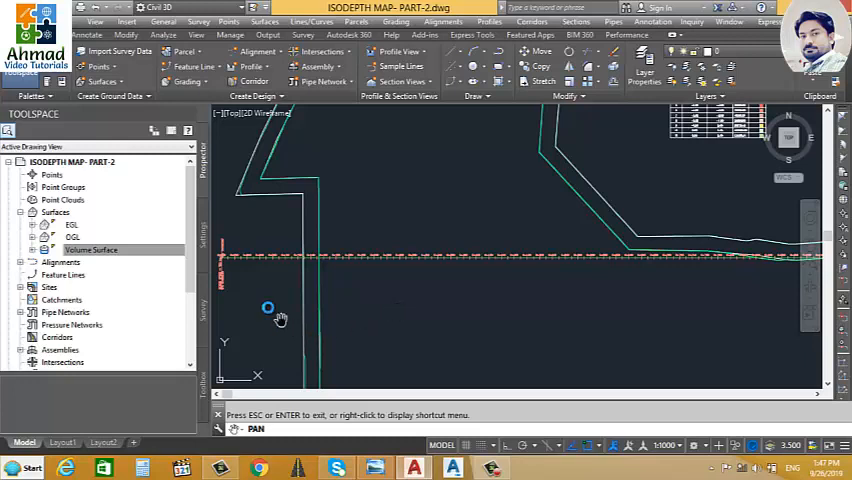
pyautogui.moveTo(280, 318); pyautogui.dragTo(377, 283)
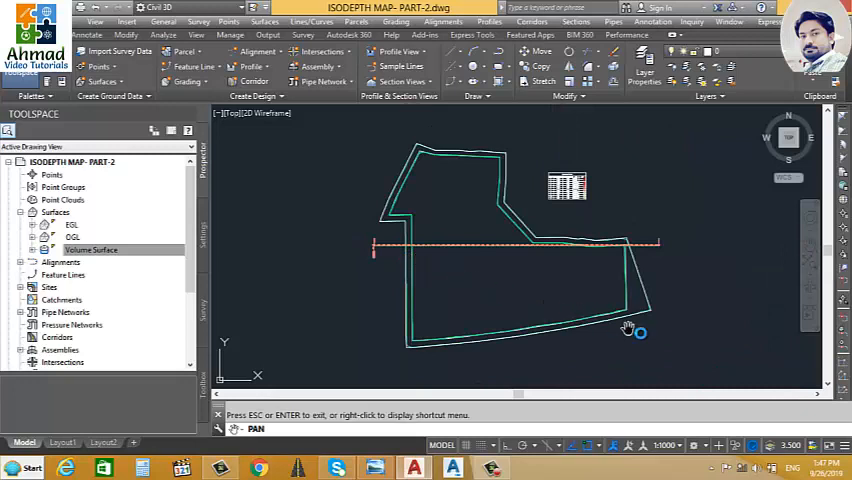
pyautogui.moveTo(680, 359)
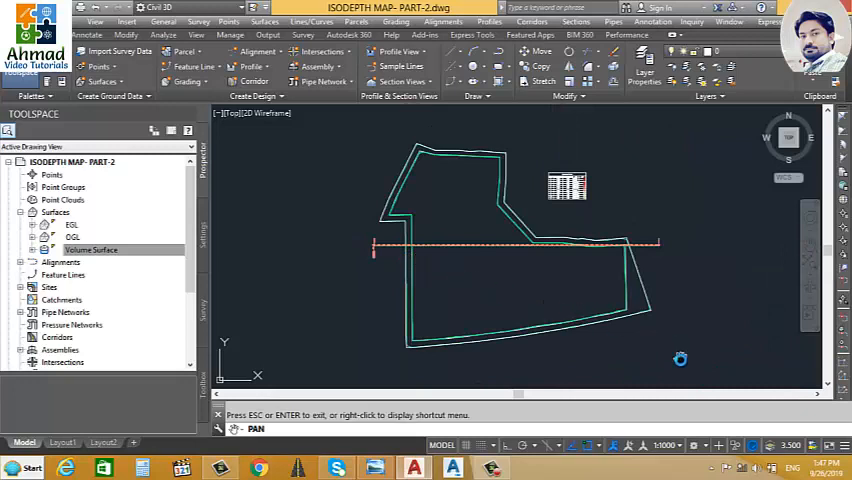